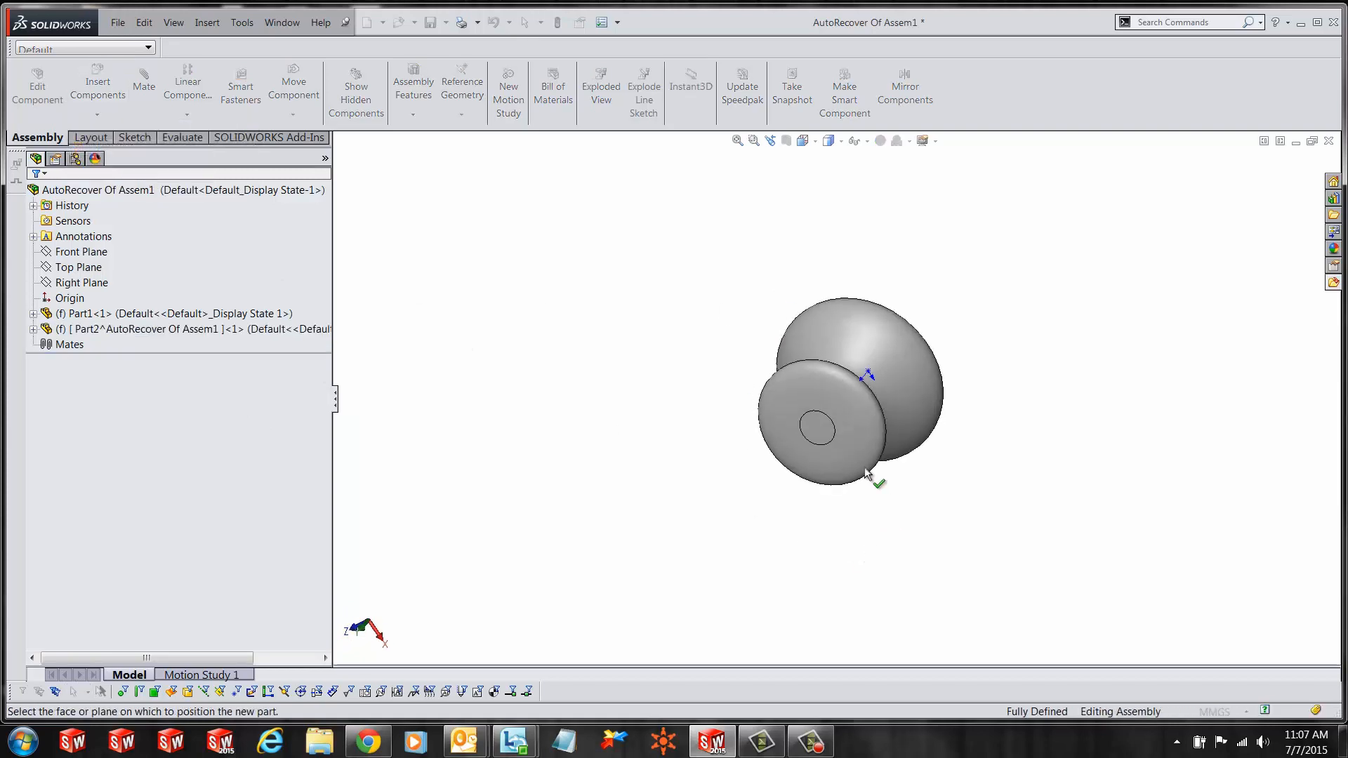
Place a new part on the knob's front face, converting its small inner circle into the sketch.
left_click(813, 429)
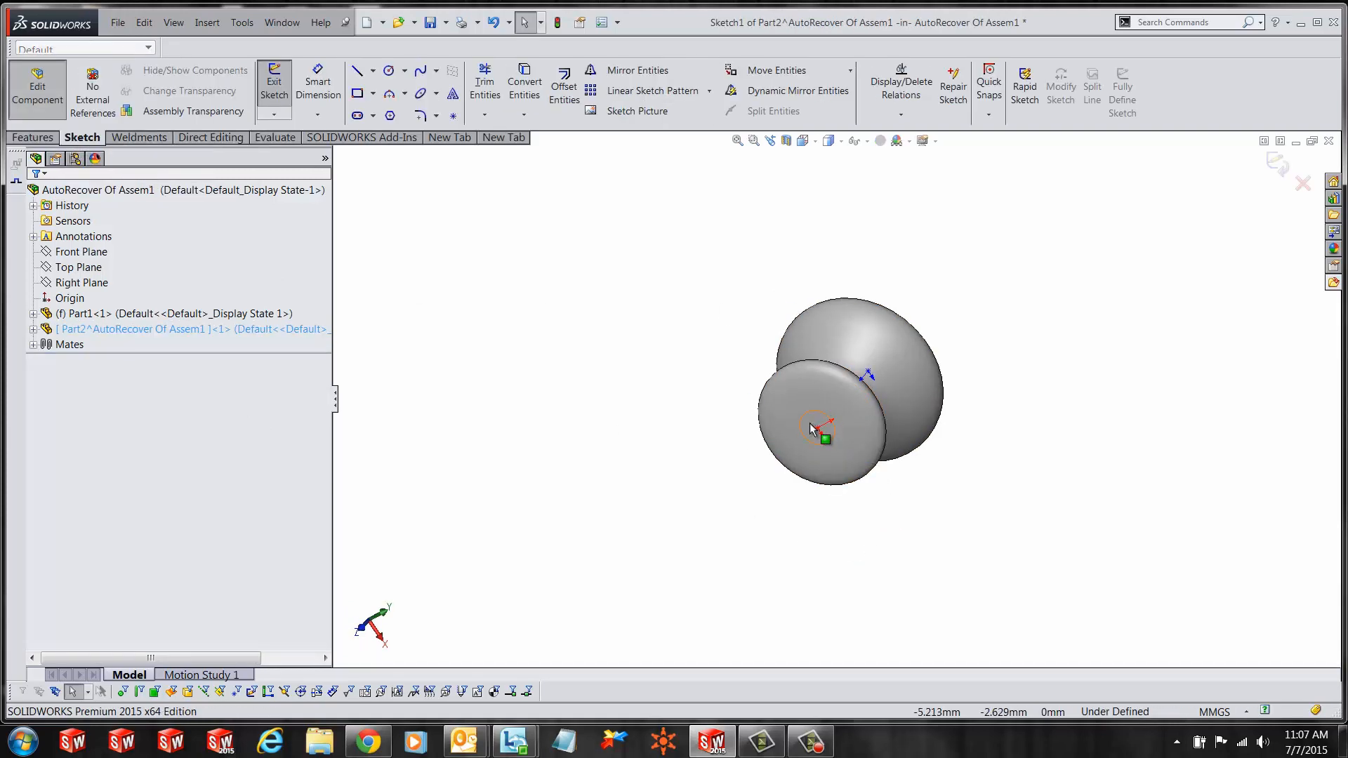
left_click(33, 329)
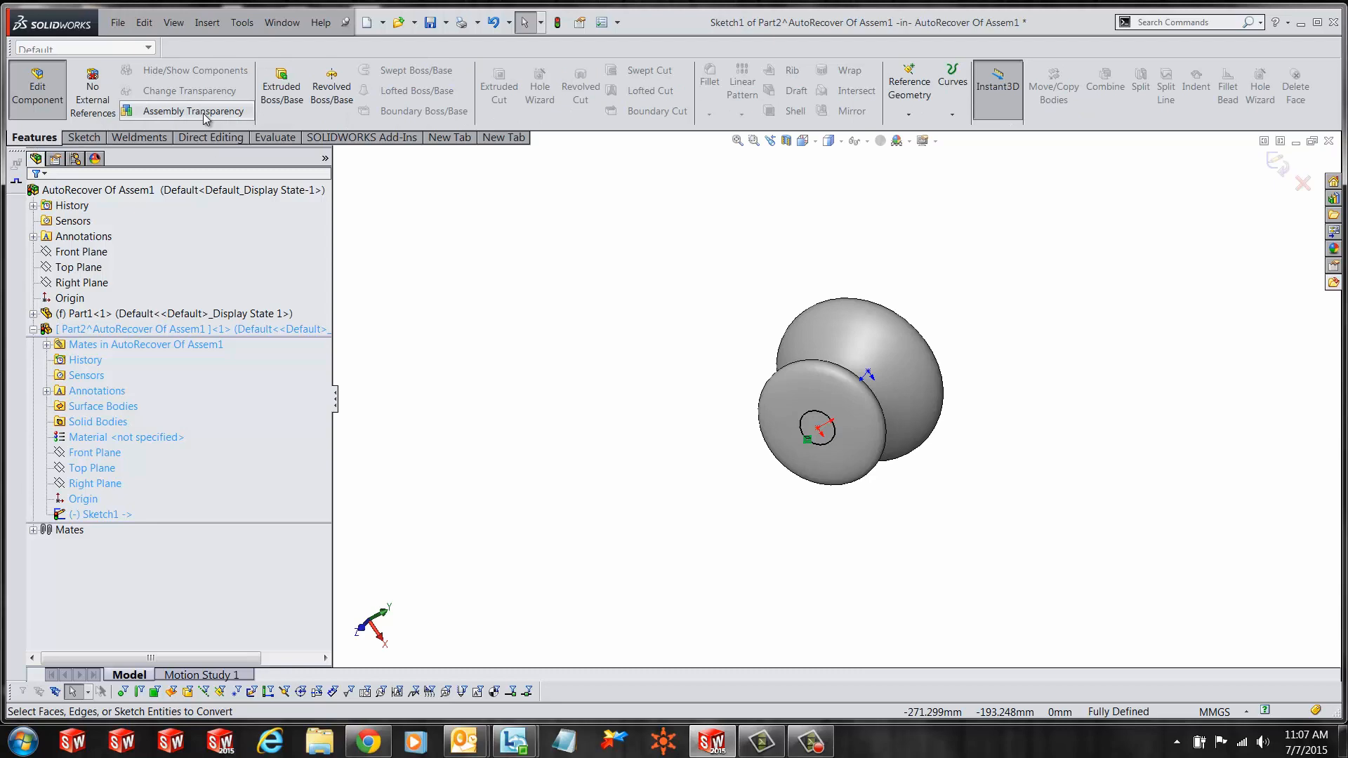
left_click(281, 79)
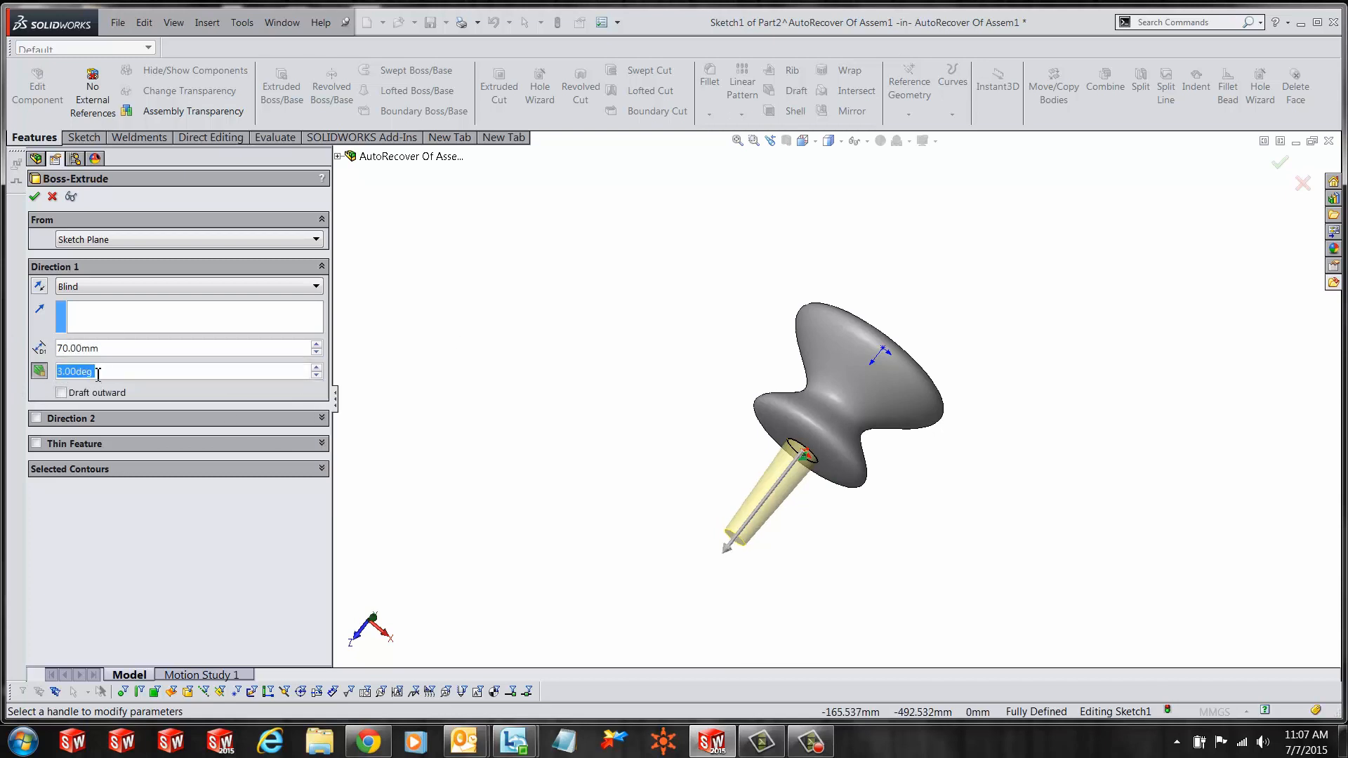
mouse_move(98, 372)
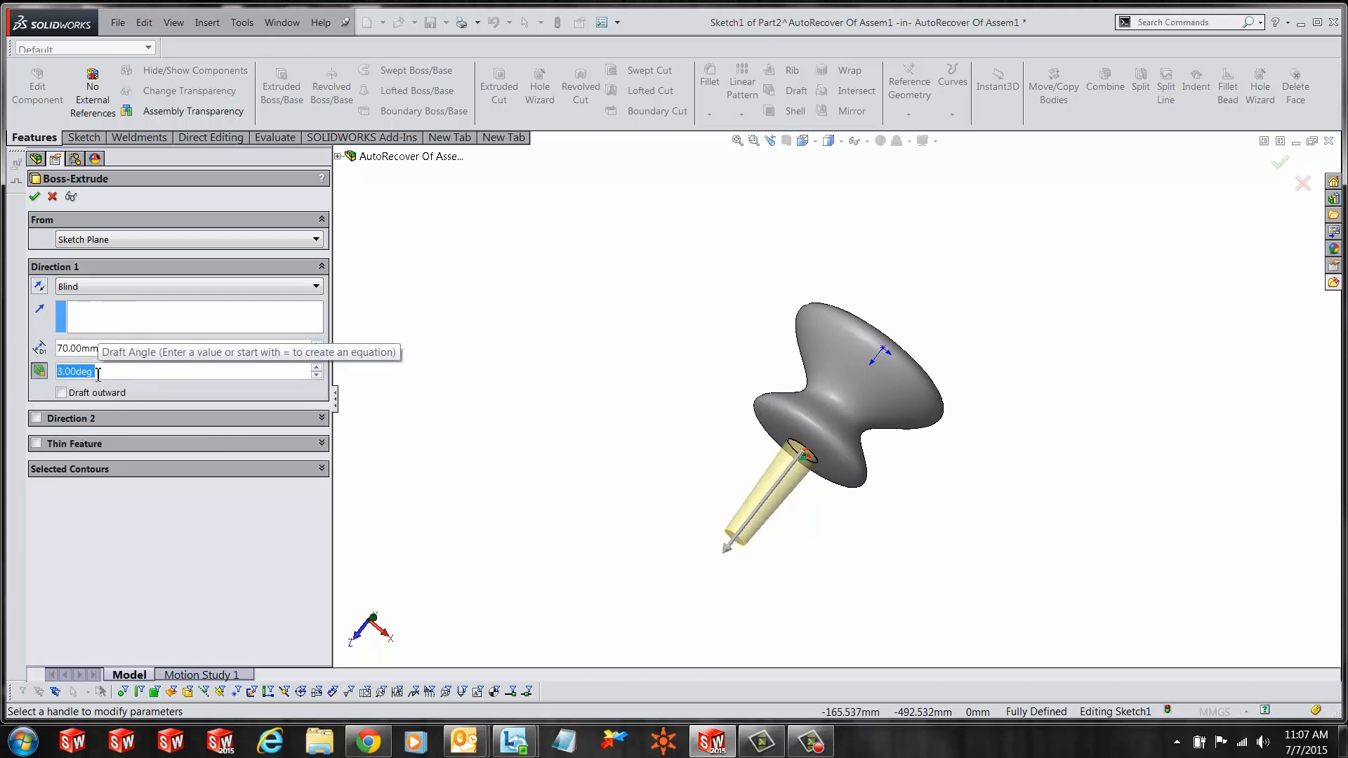
Confirm a blind 70 mm extrusion with a 3° draft to form the tapered shaft.
left_click(26, 193)
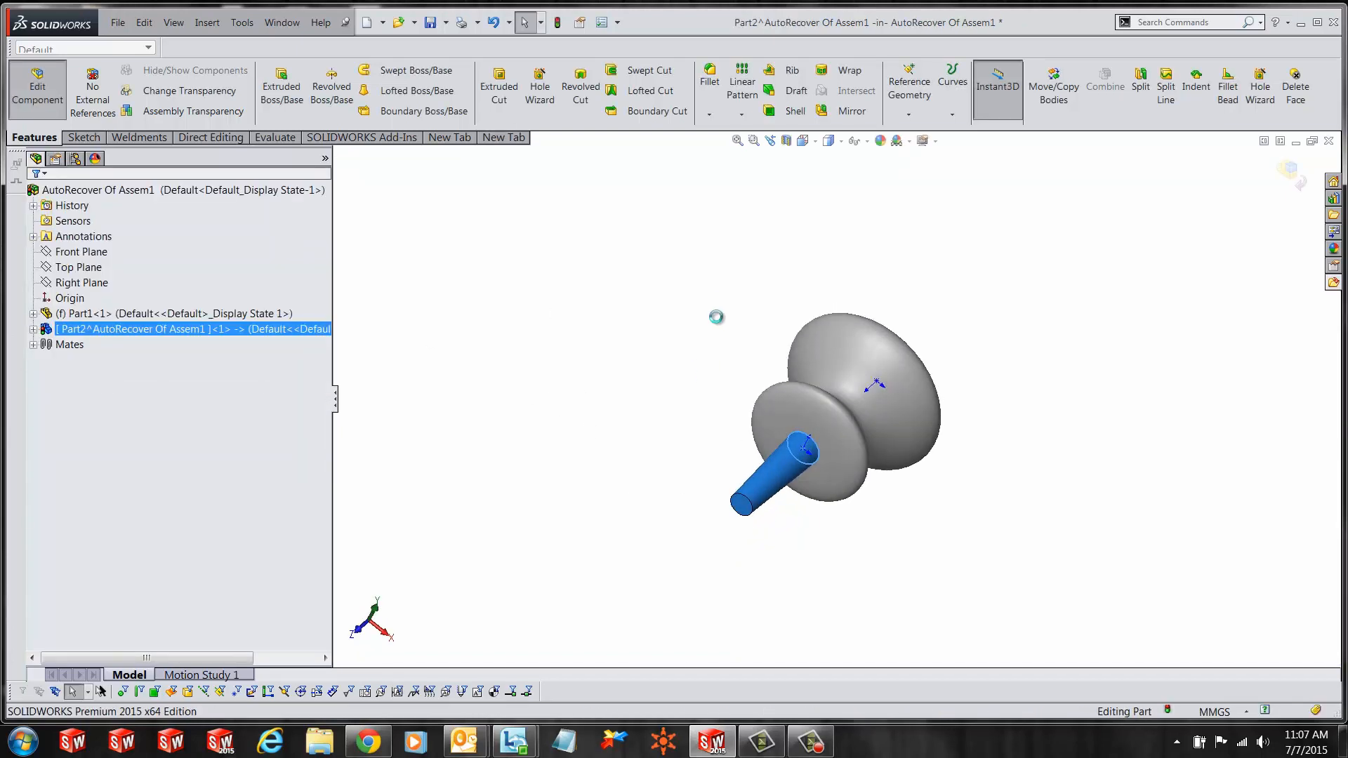
Rebuild the handle part and exit Edit Component back to the assembly.
left_click(558, 22)
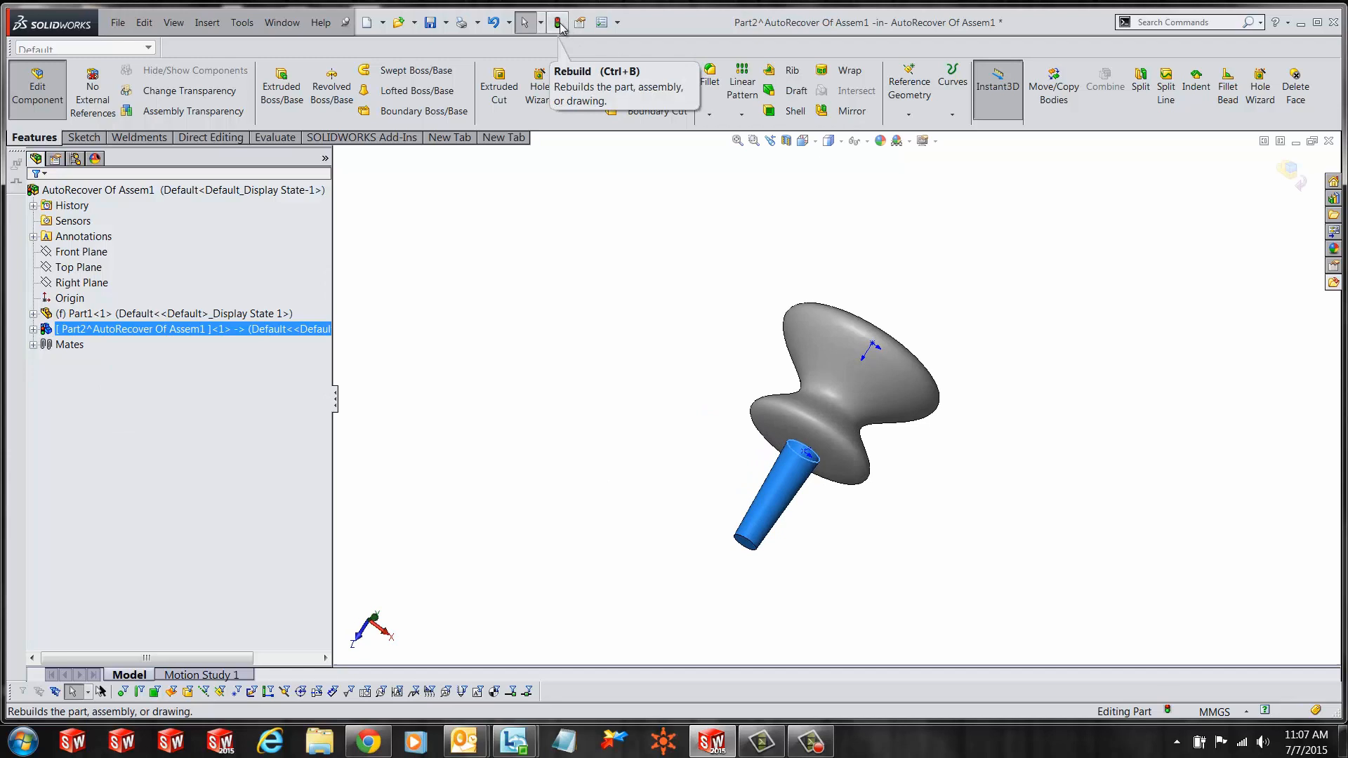
left_click(558, 23)
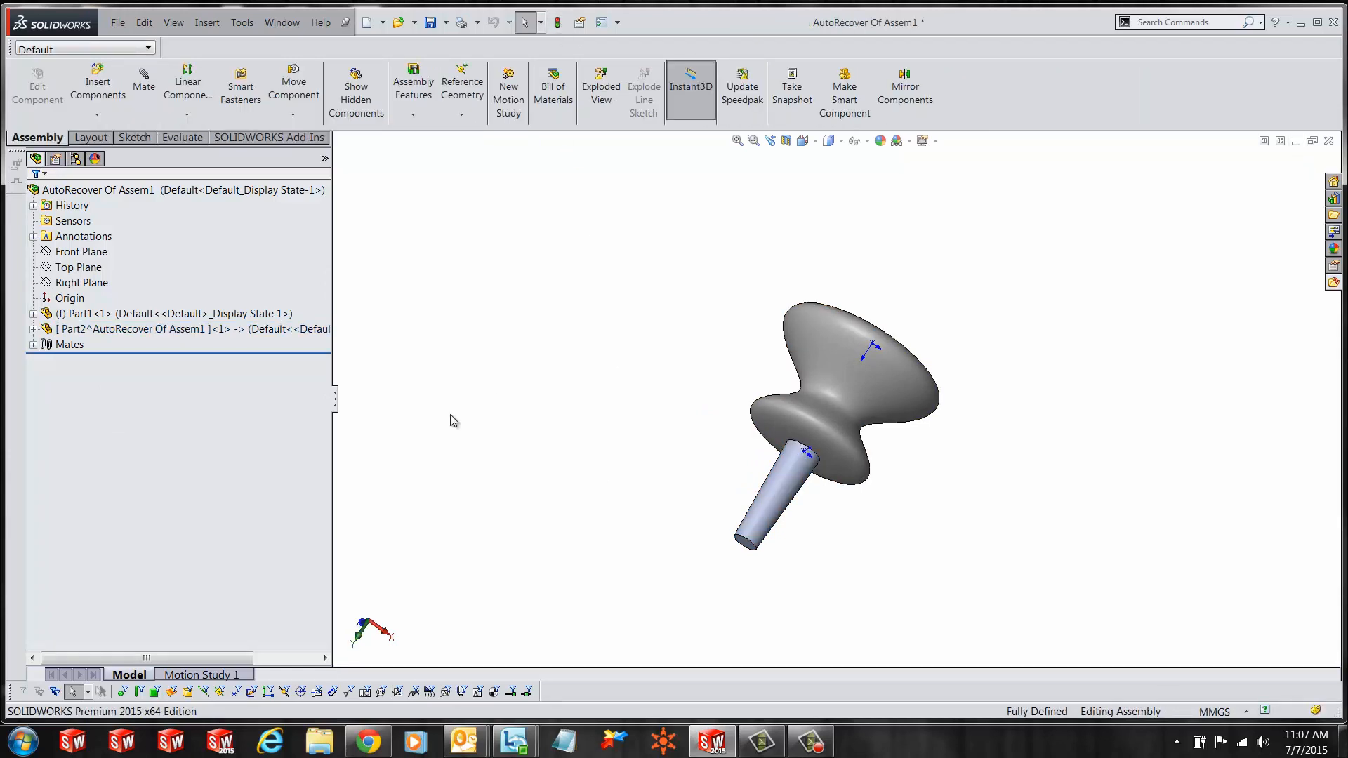
mouse_move(378, 403)
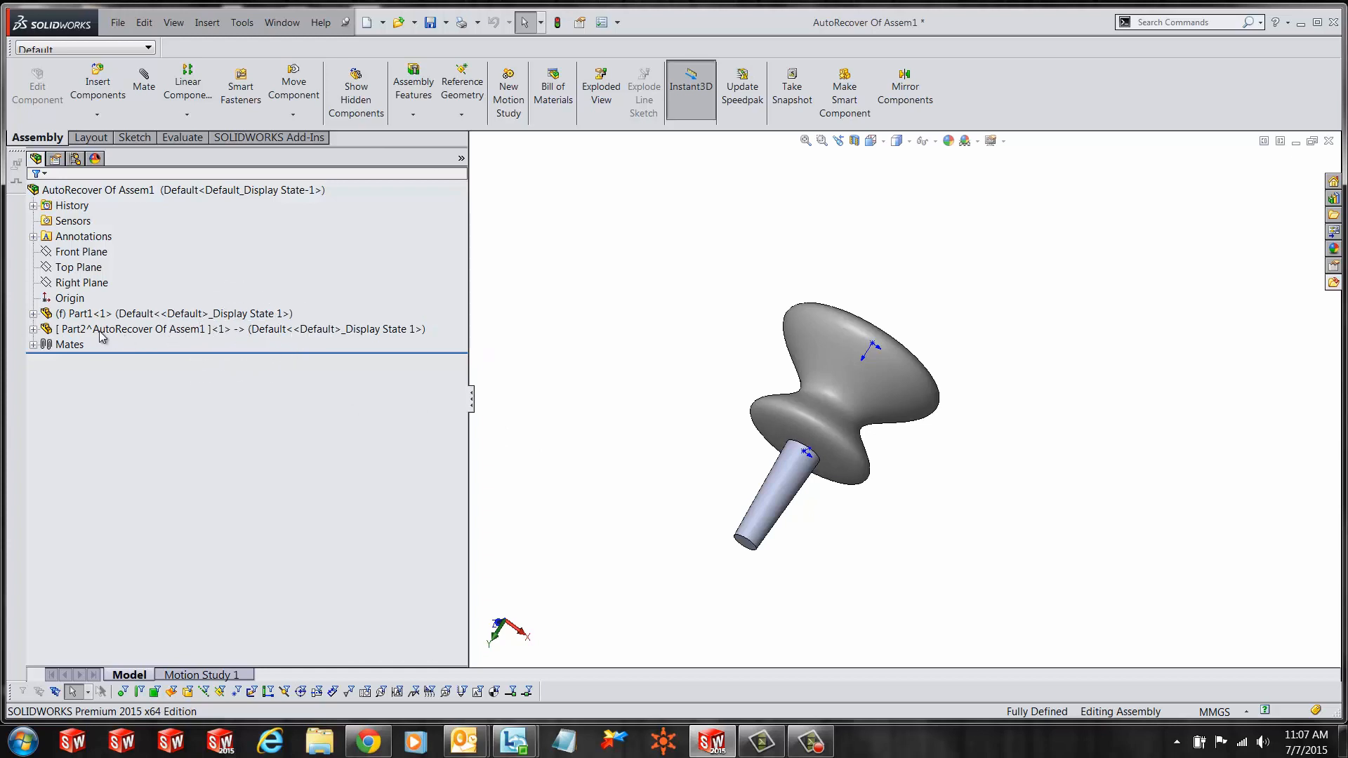
Open Part2 on its own and expand Boss-Extrude1 to reach Sketch1.
right_click(133, 329)
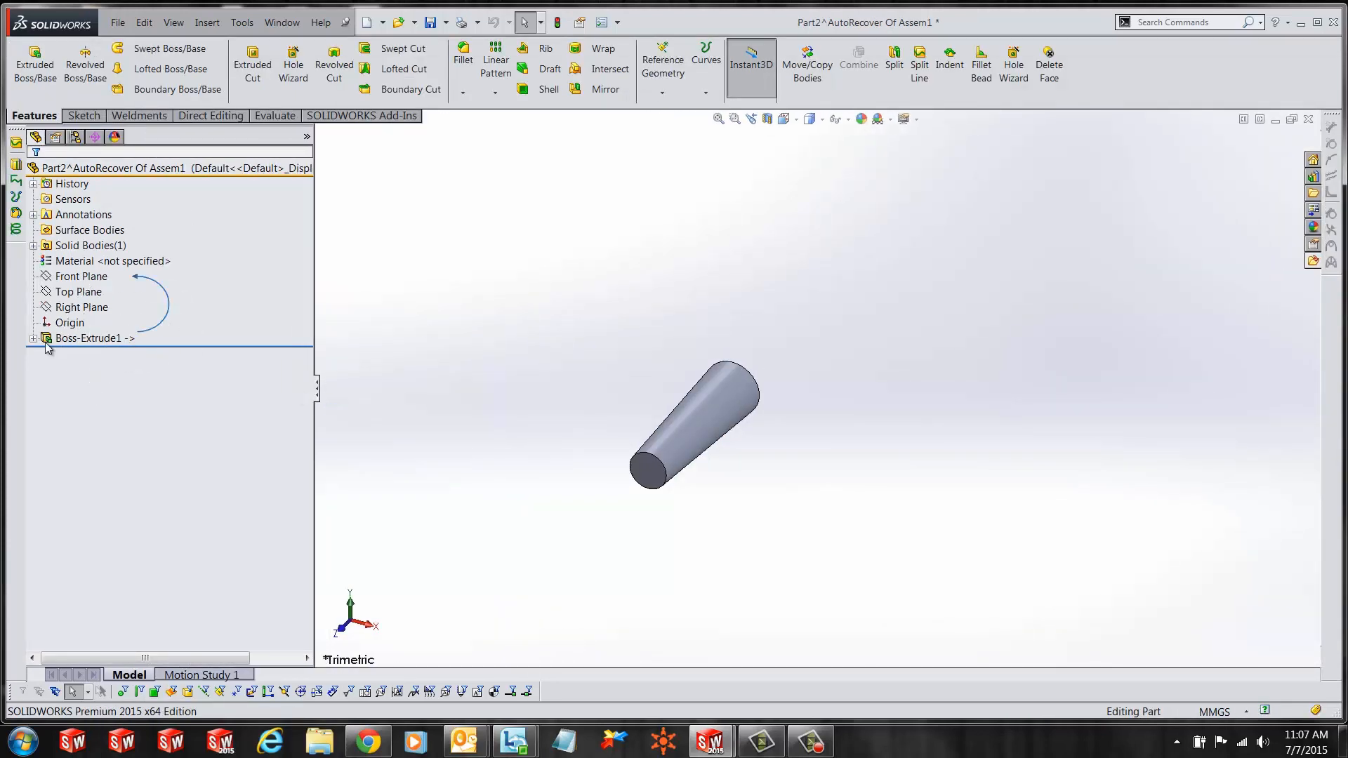
left_click(34, 338)
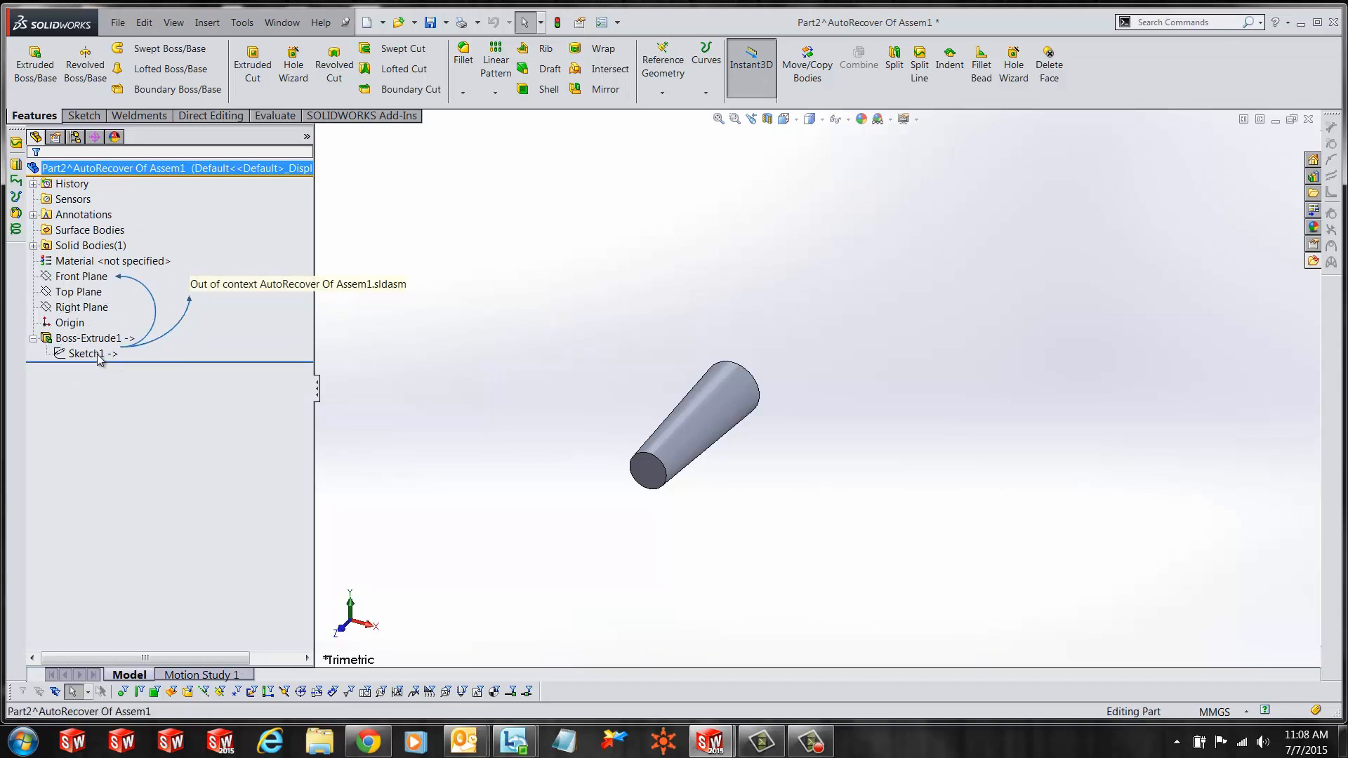
right_click(84, 354)
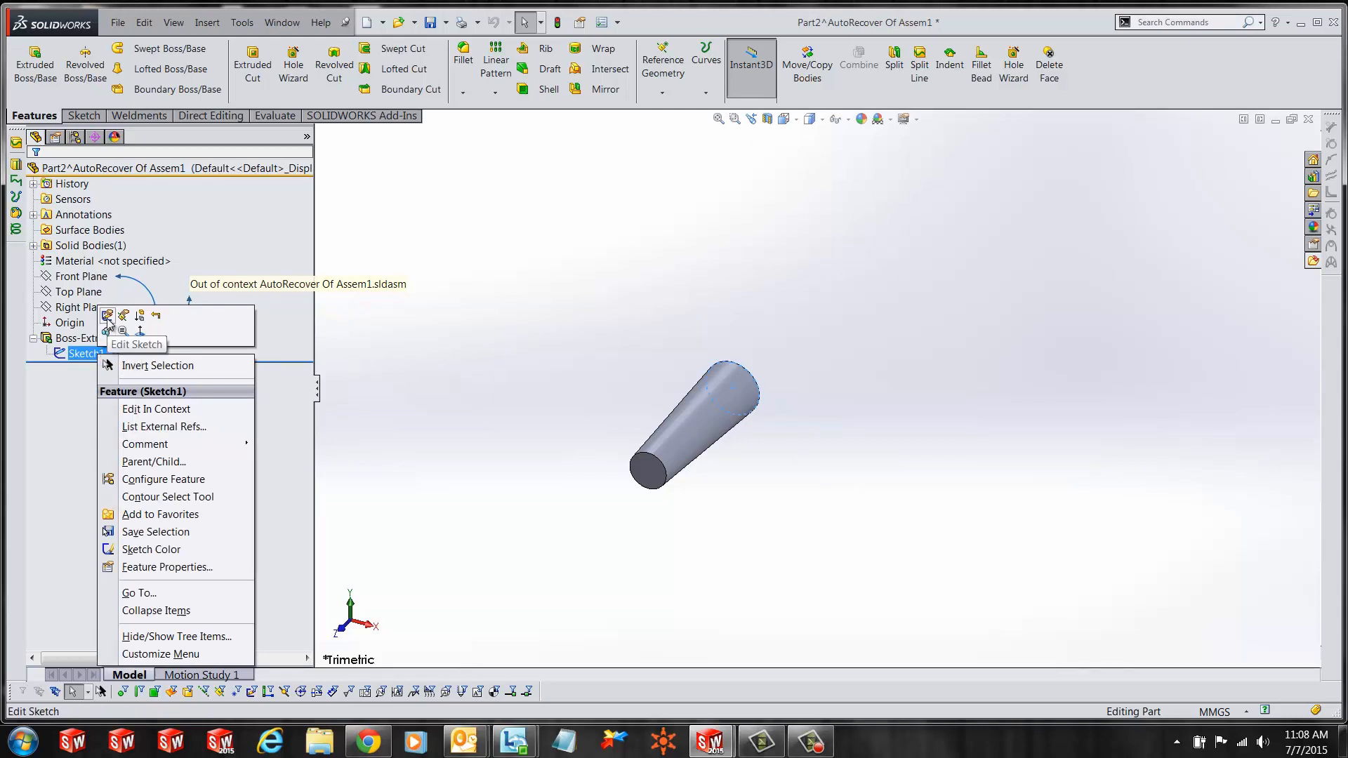
Edit Sketch1 and show its relations via Display/Delete Relations.
left_click(107, 315)
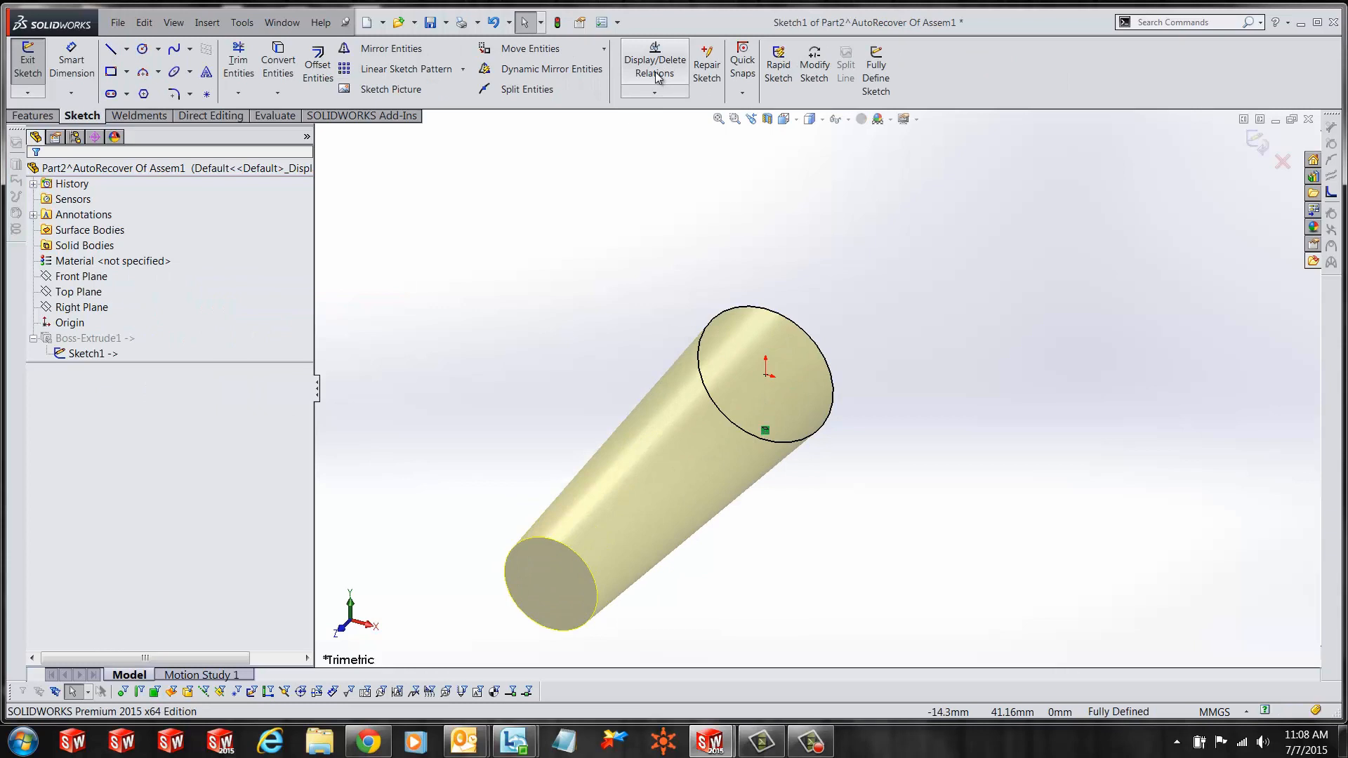
left_click(655, 53)
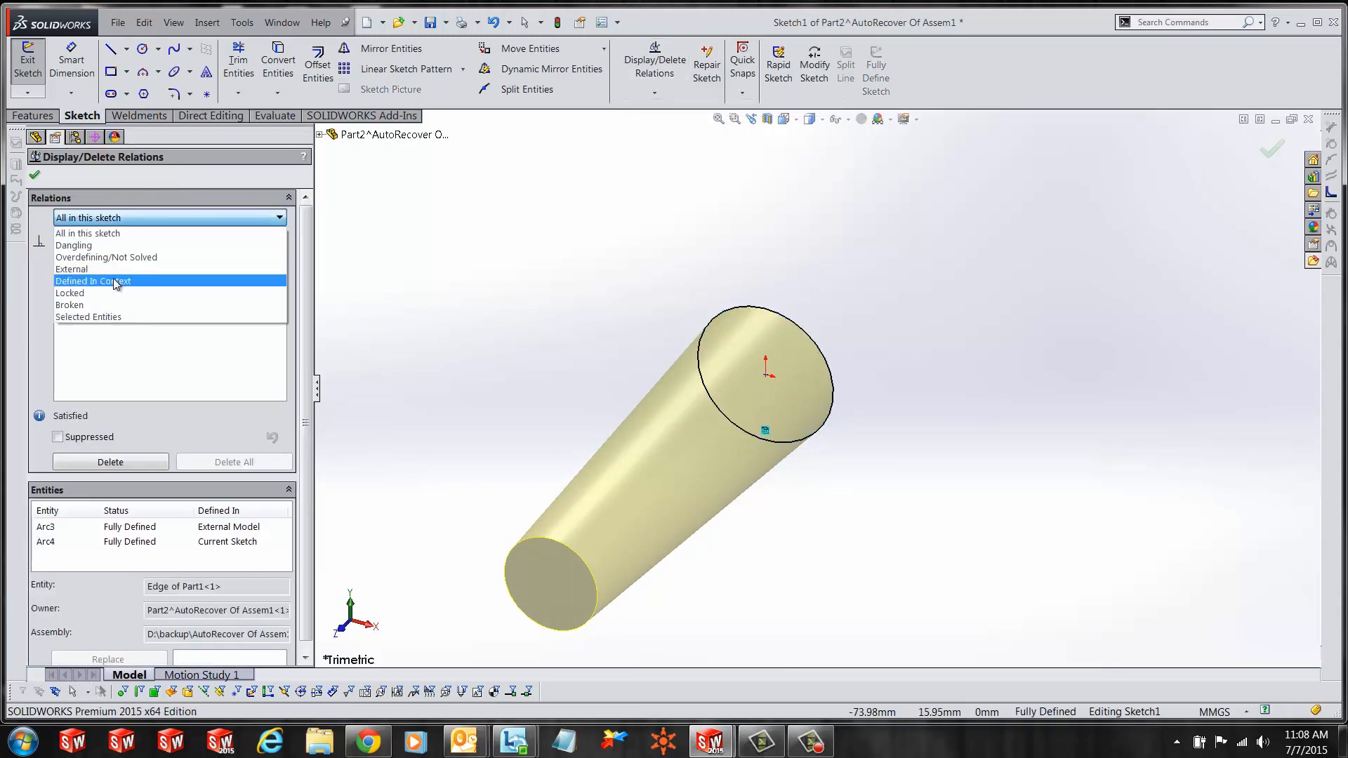
Filter to Defined In Context relations and delete On Edge0.
left_click(93, 281)
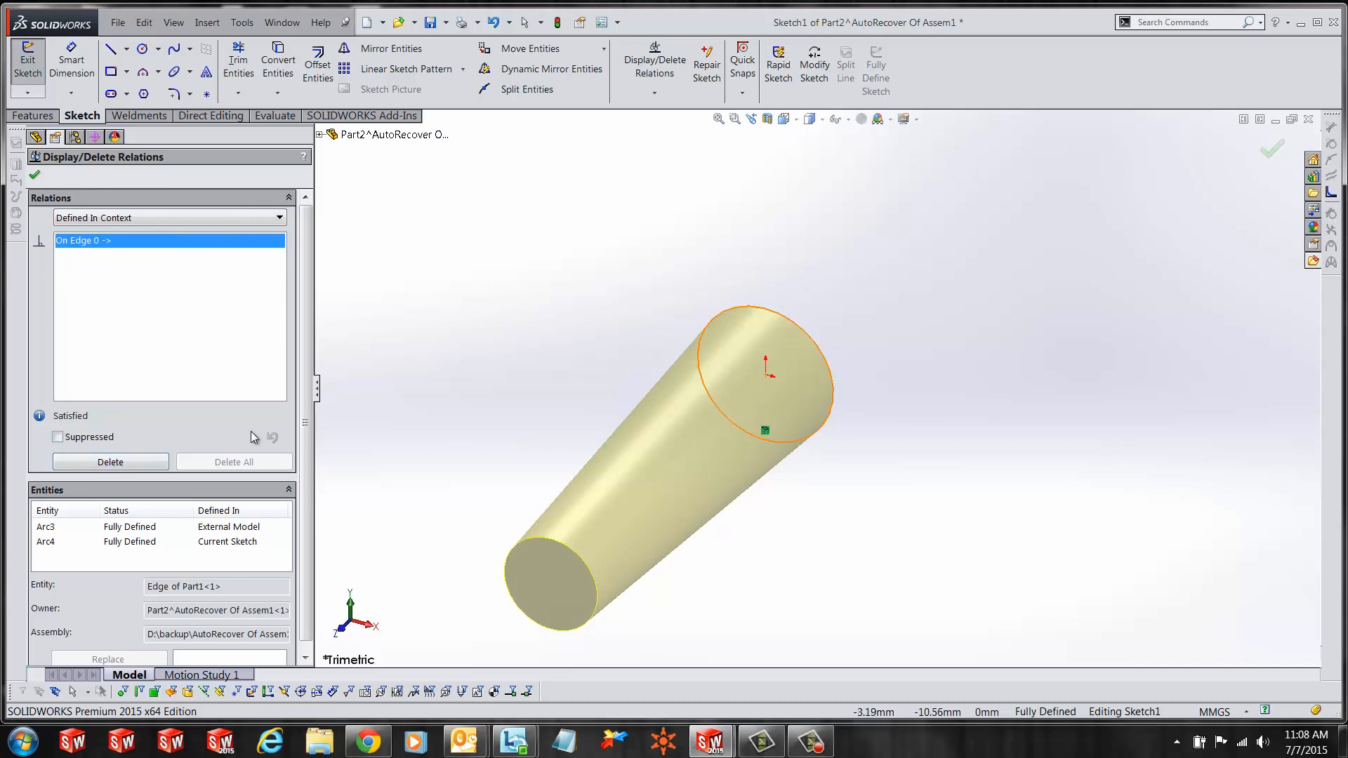
left_click(110, 462)
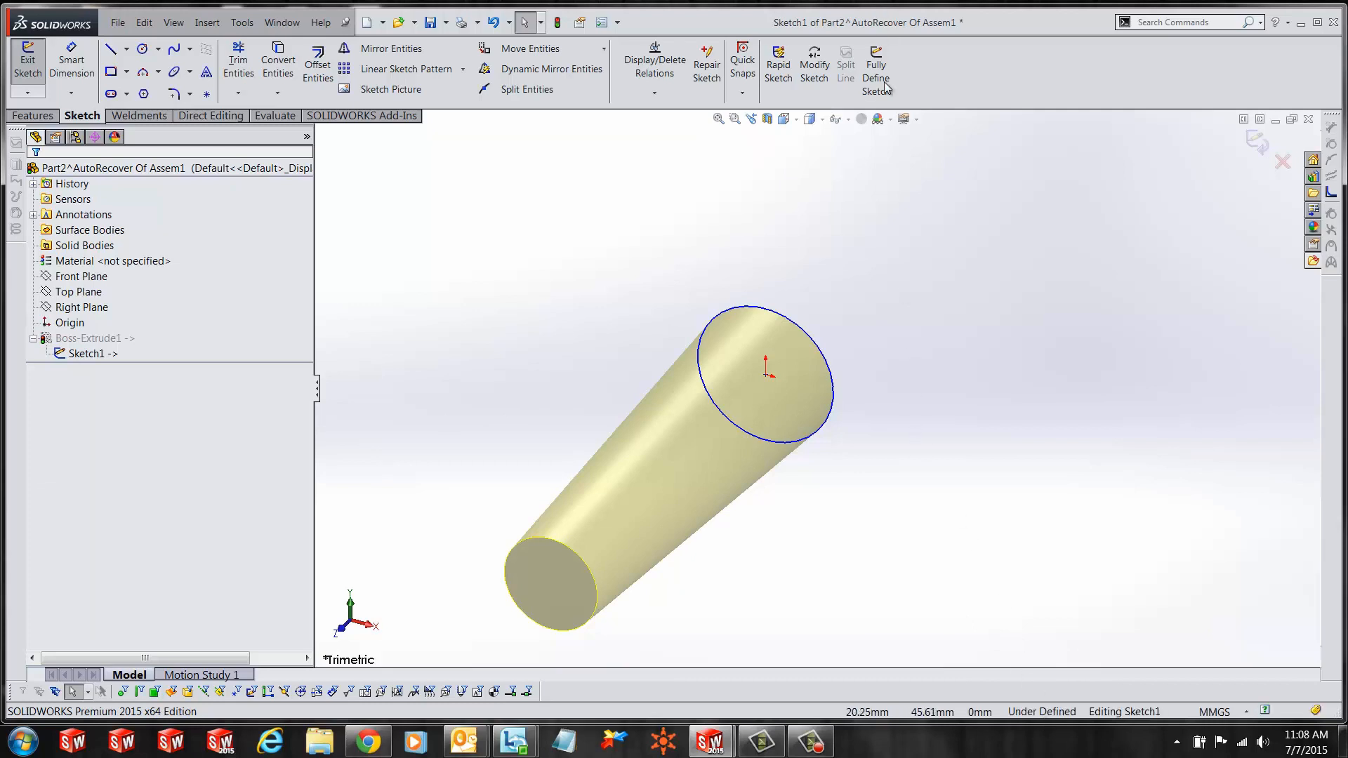
Exit the shaft's sketch and return to the assembly window.
left_click(876, 64)
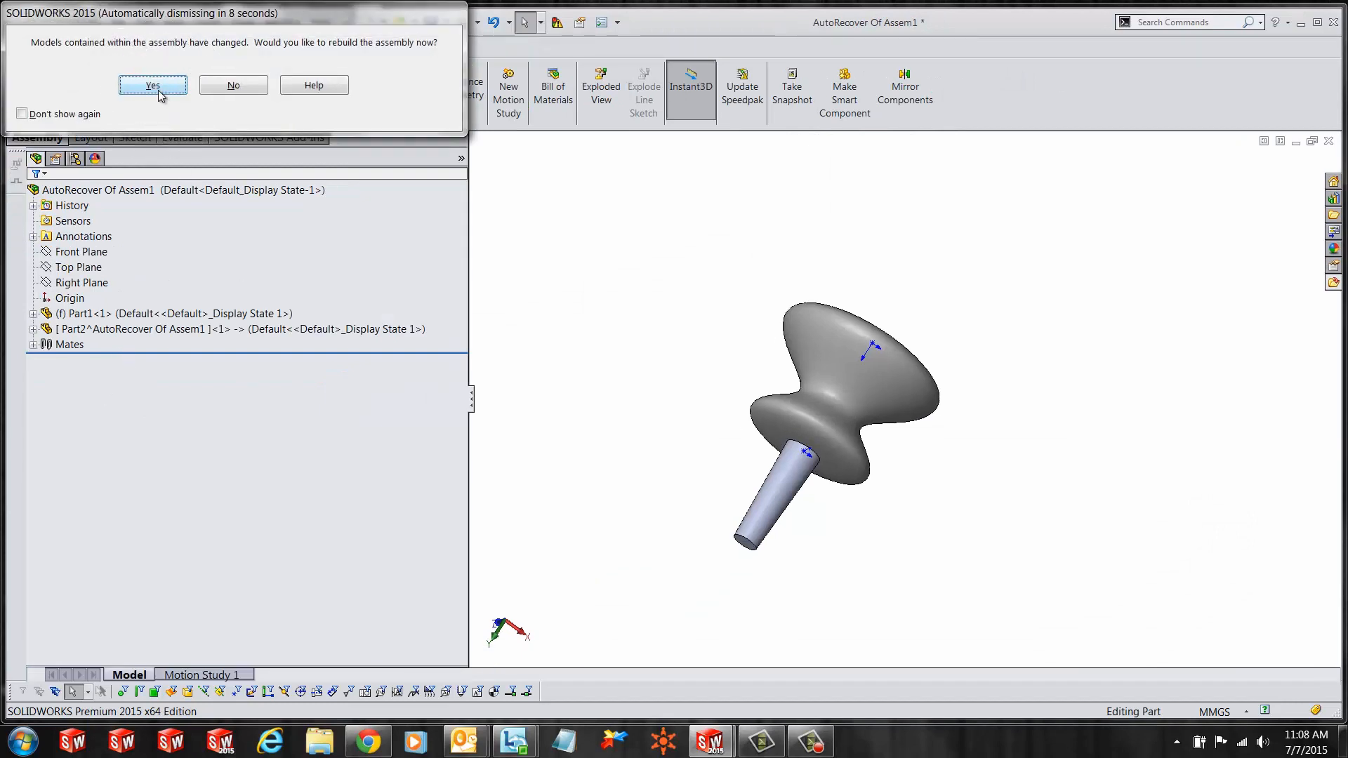
Accept the rebuild prompt so Part2 loses its in-context arrow.
left_click(153, 85)
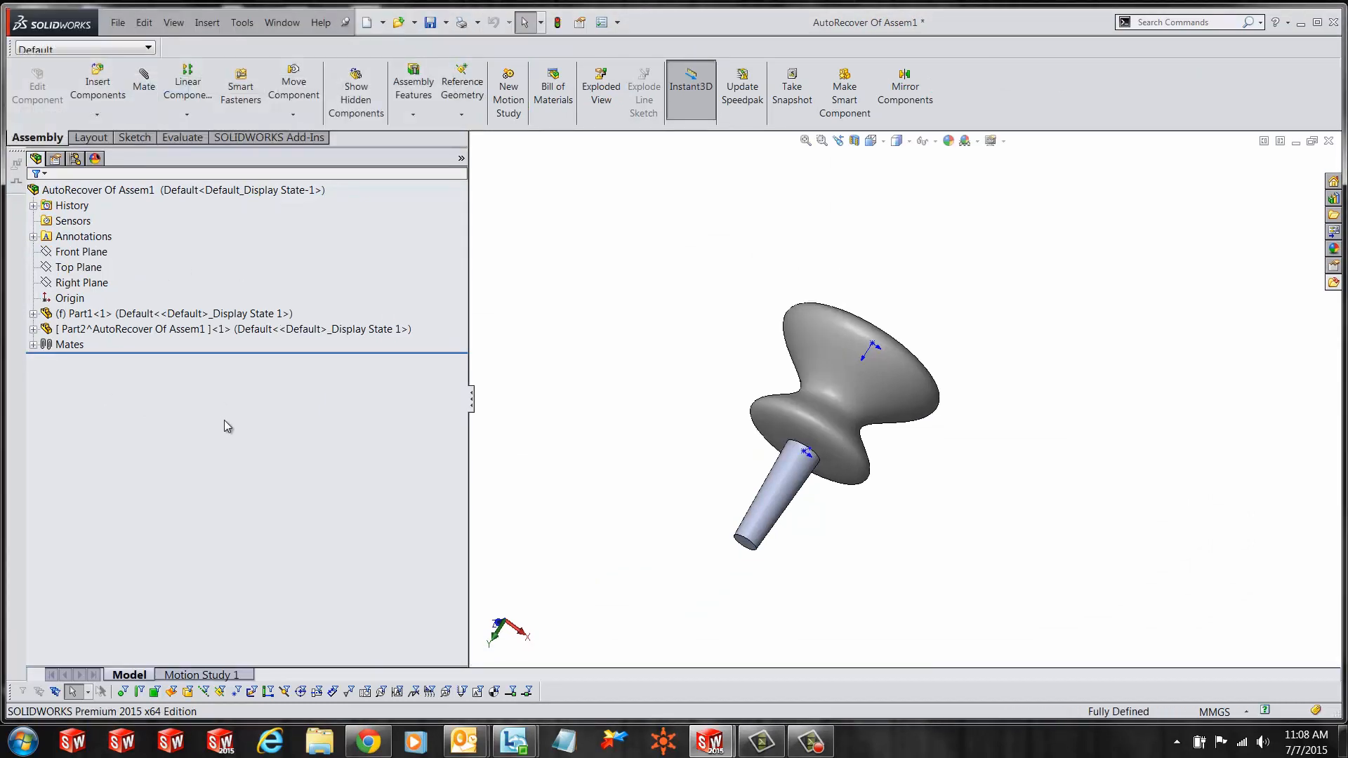
mouse_move(218, 339)
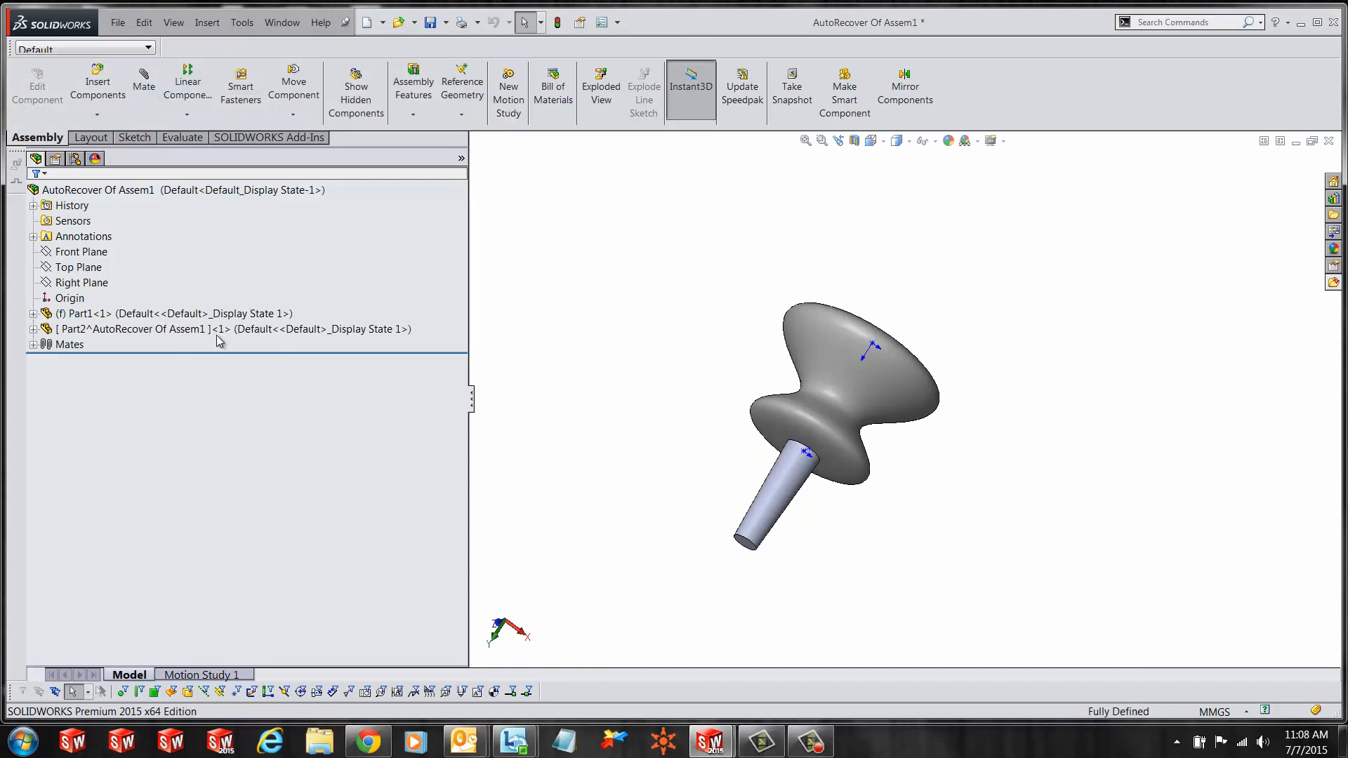